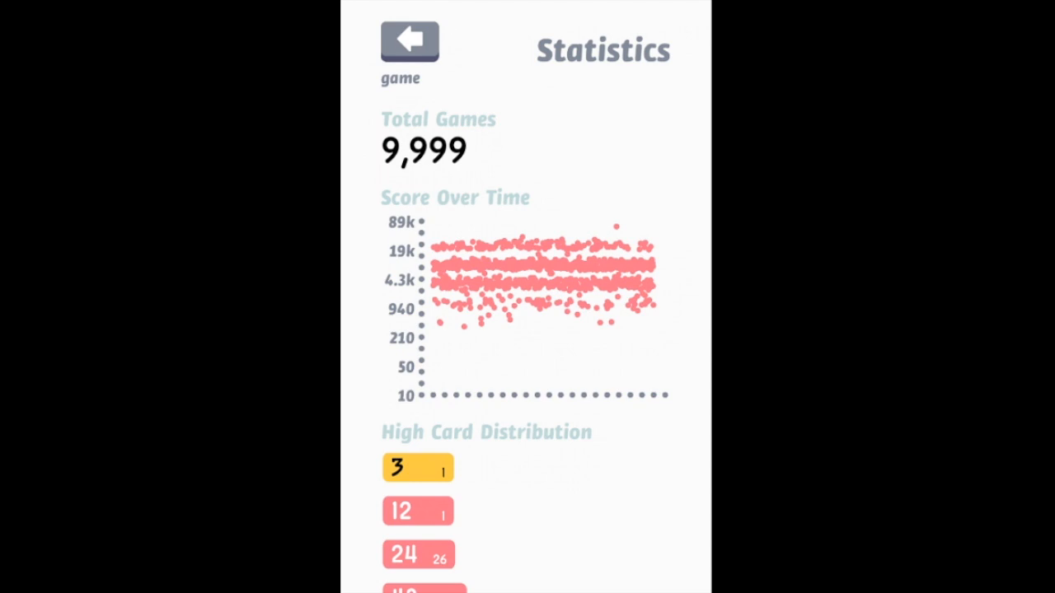
Step: Go back from the Statistics screen to the in-progress board with cards up to 24
left_click(409, 41)
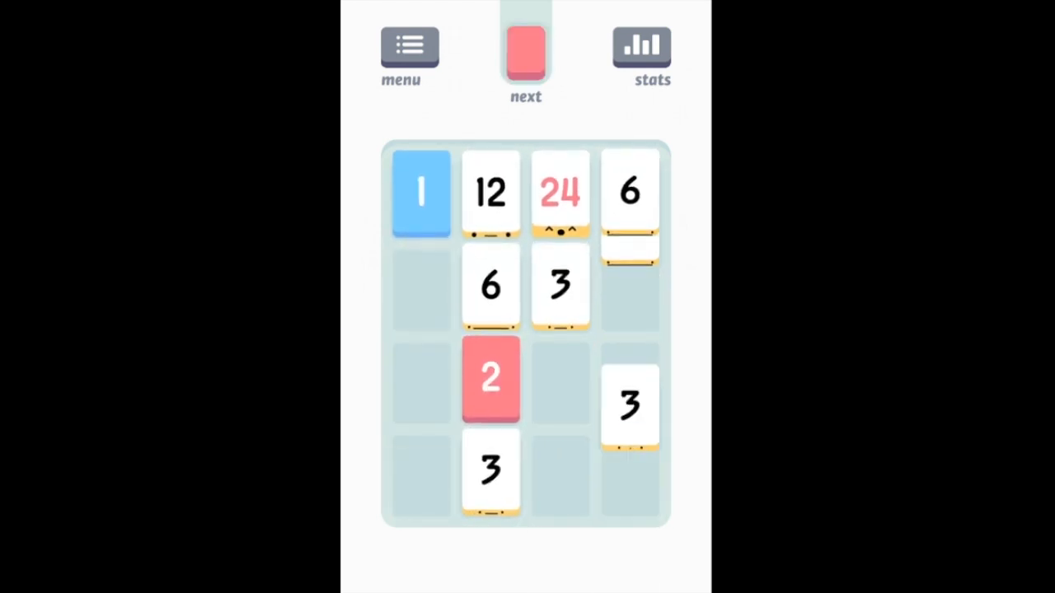
Step: Swipe up to merge cards until a 192 card forms beside a 96 and two 12s
scroll("up", 3)
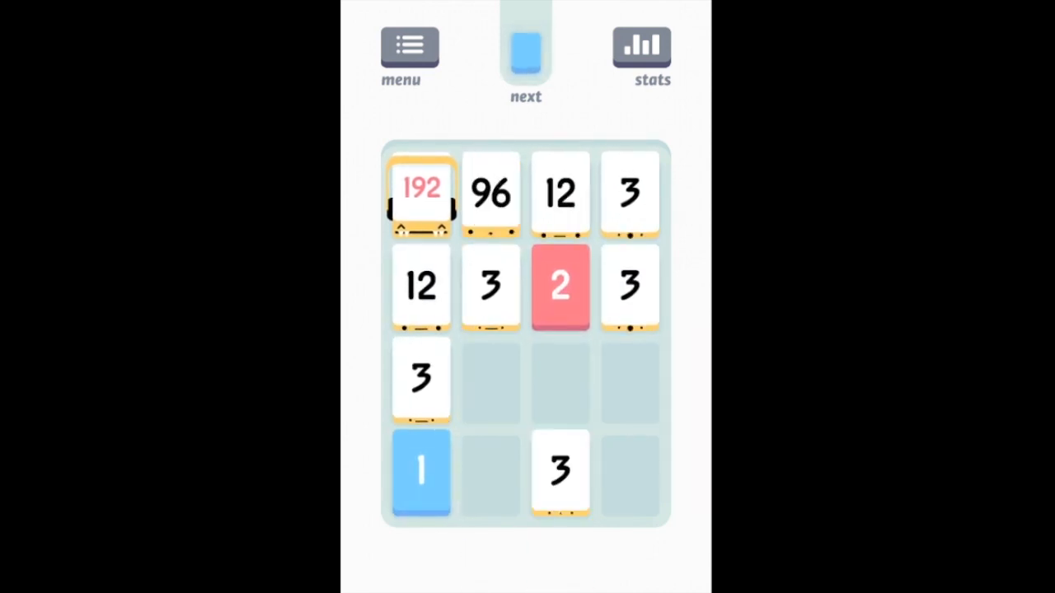
Step: Swipe right and up to merge two 192 cards into a 384
scroll("right", 3)
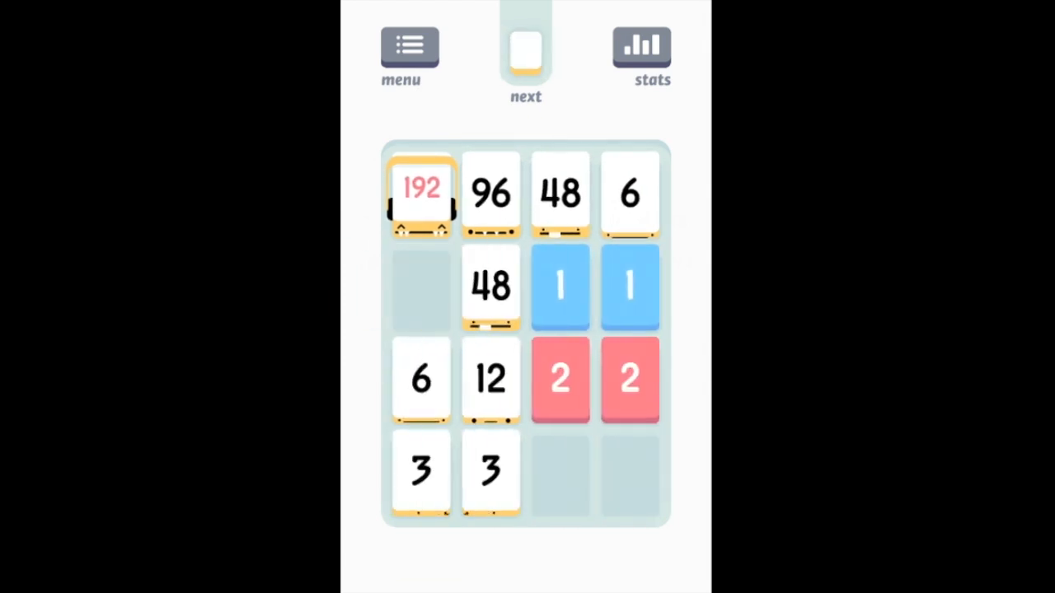
scroll("up", 3)
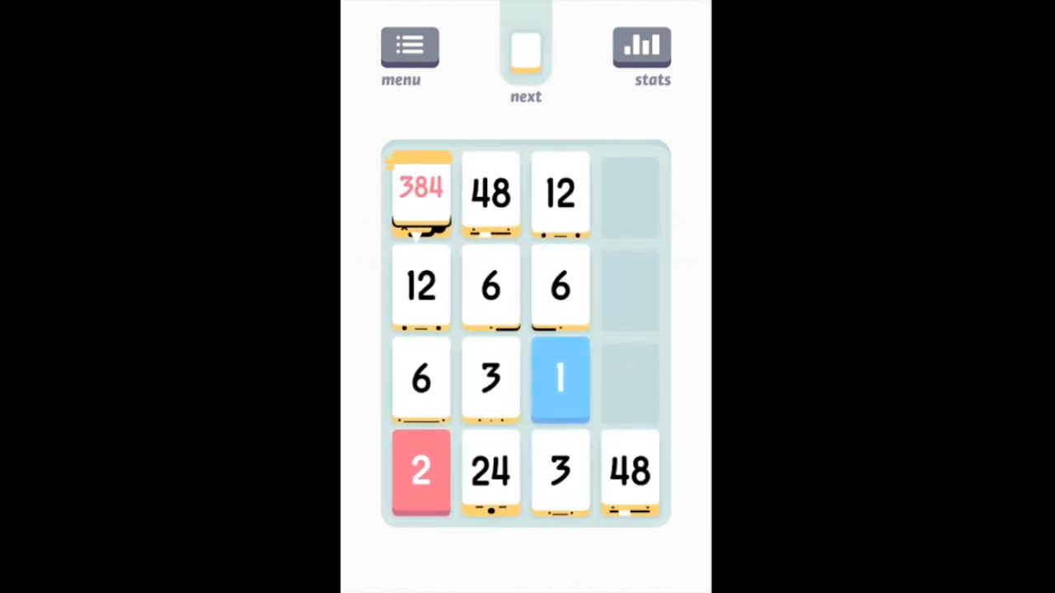
Step: Play until 'Out of moves!' appears, then watch the score tally count up to 81
scroll("right", 3)
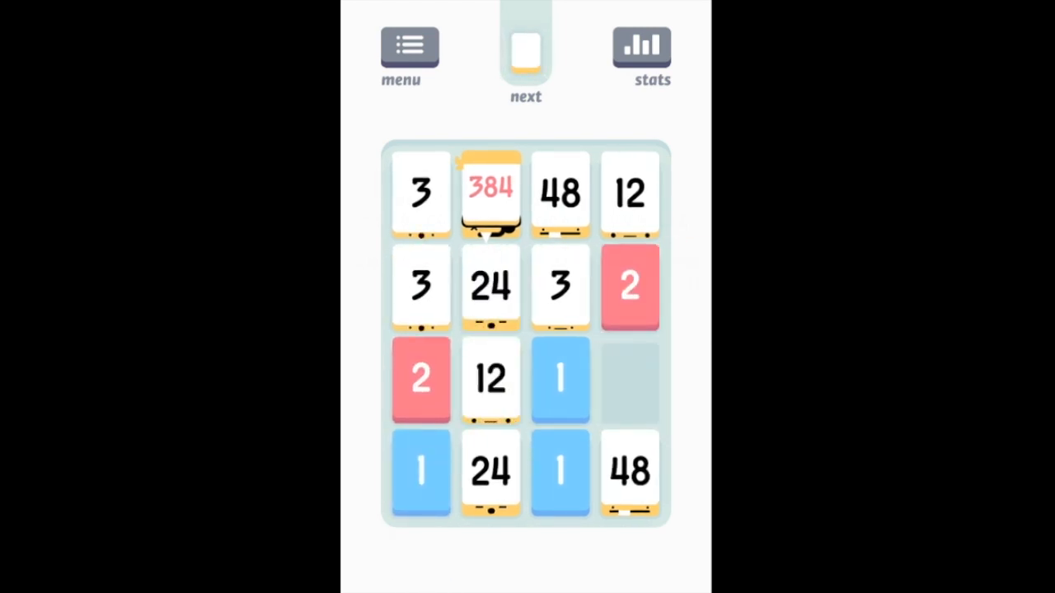
scroll("right", 3)
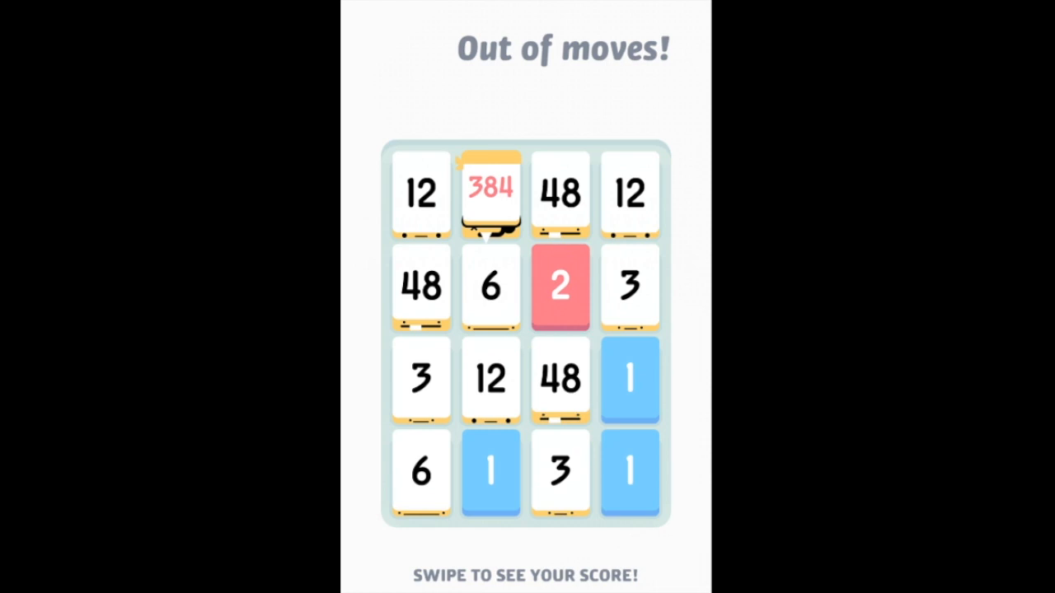
scroll("up", 3)
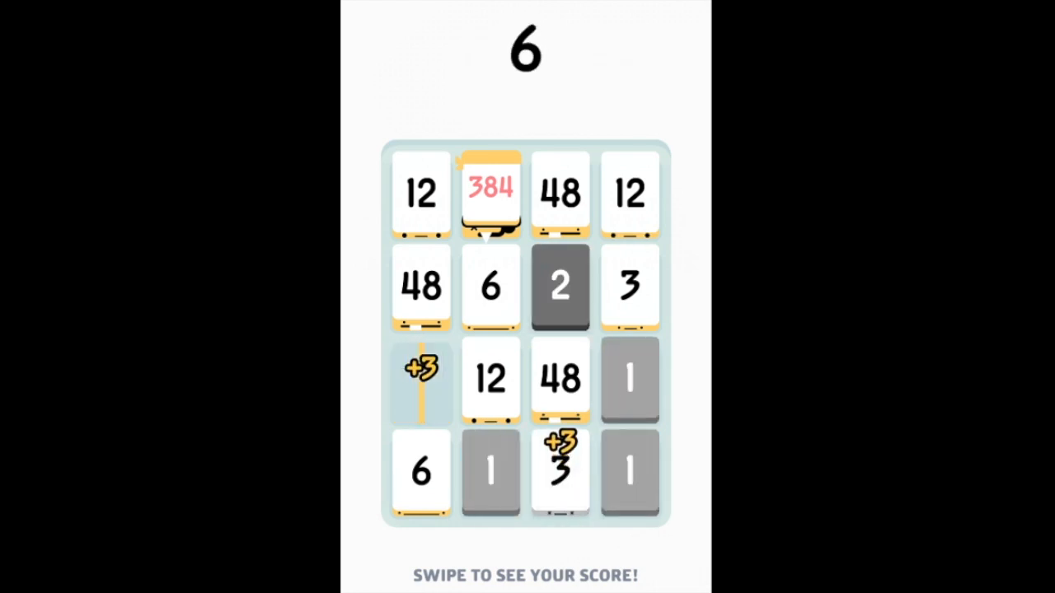
scroll("down", 3)
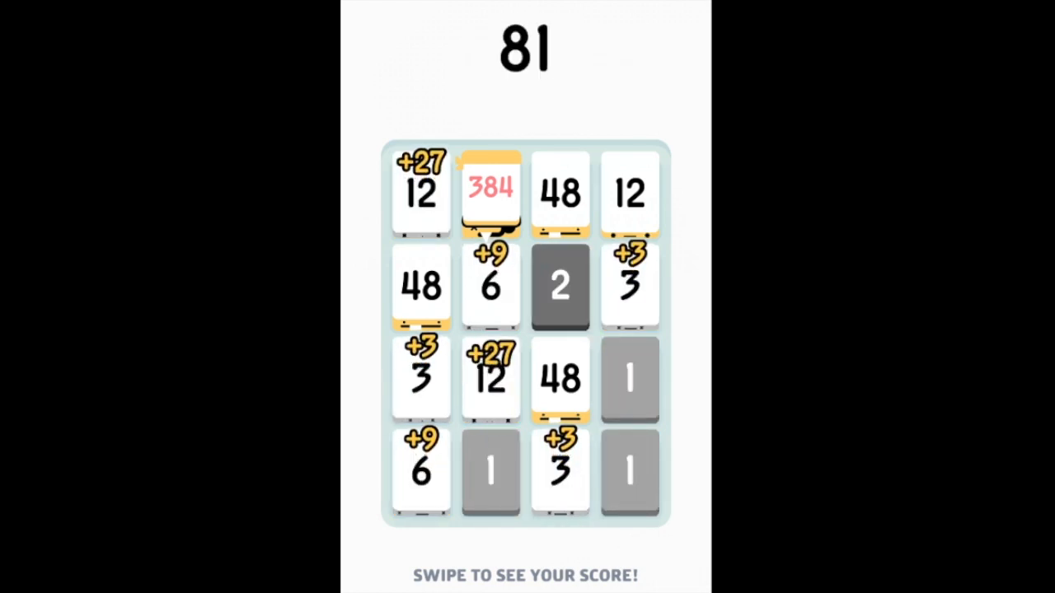